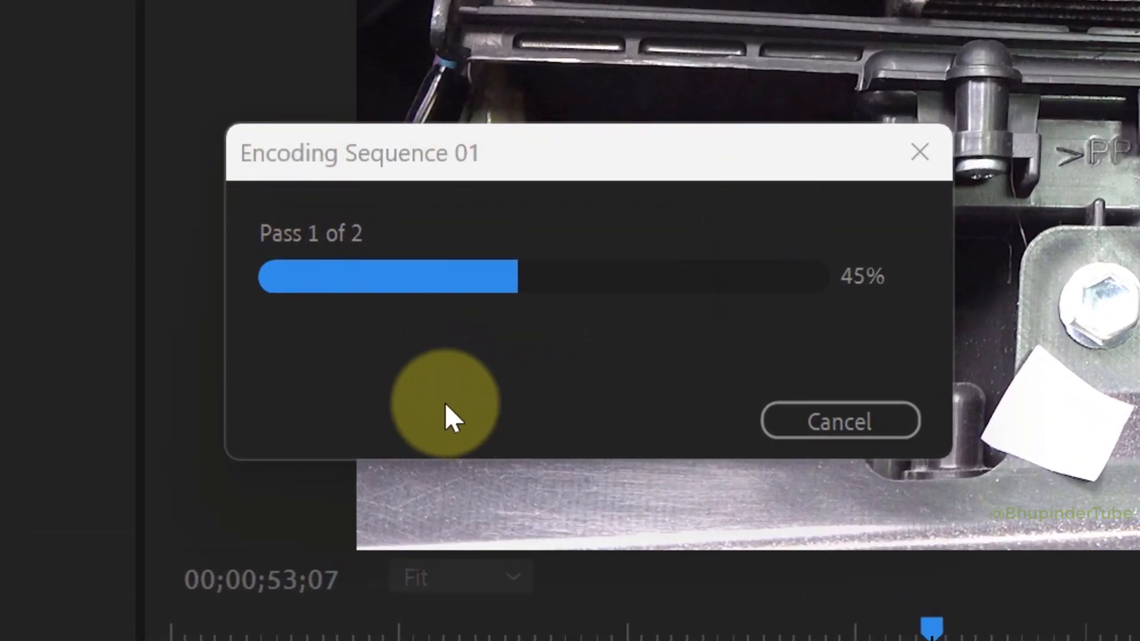
pyautogui.moveTo(819, 319)
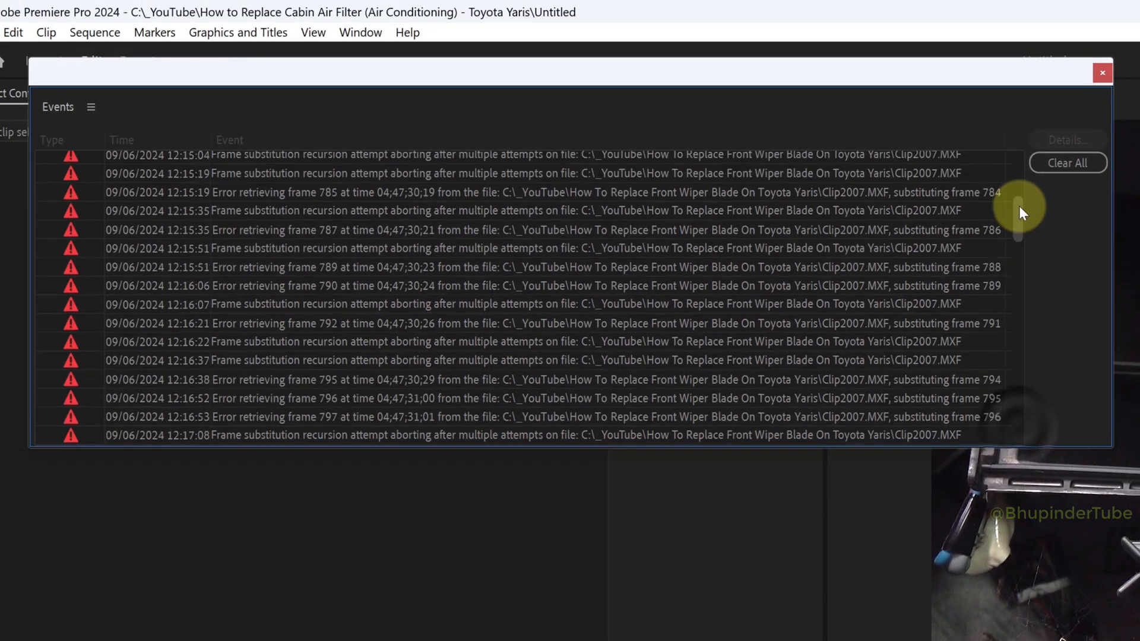
# Clear all frame-retrieval error entries from the Events panel and close it
pyautogui.click(1068, 163)
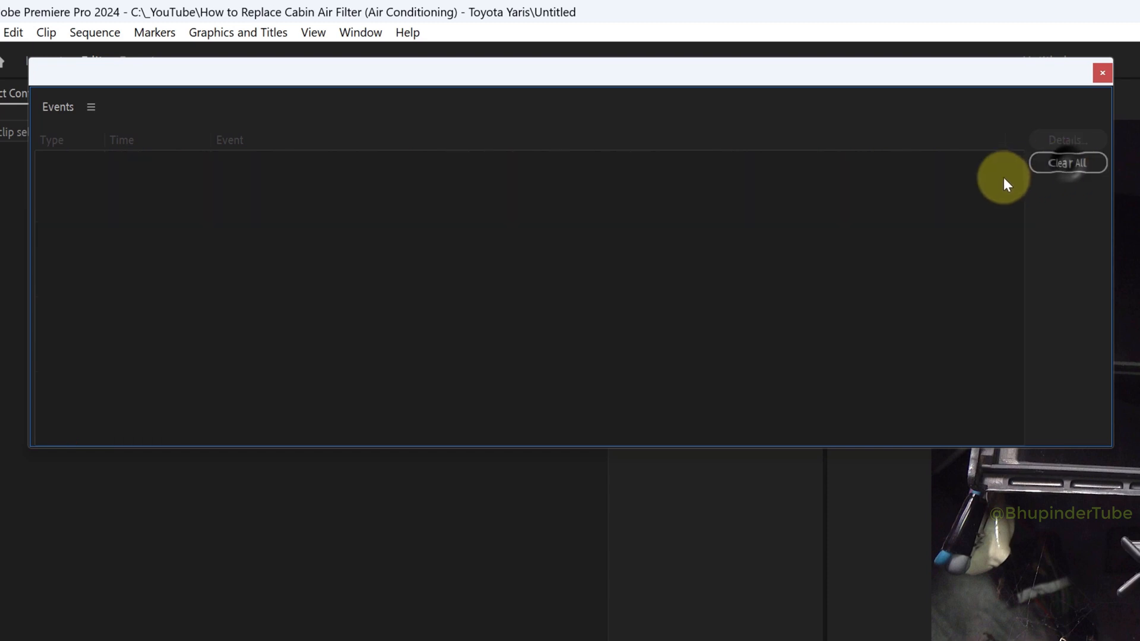
pyautogui.click(1102, 73)
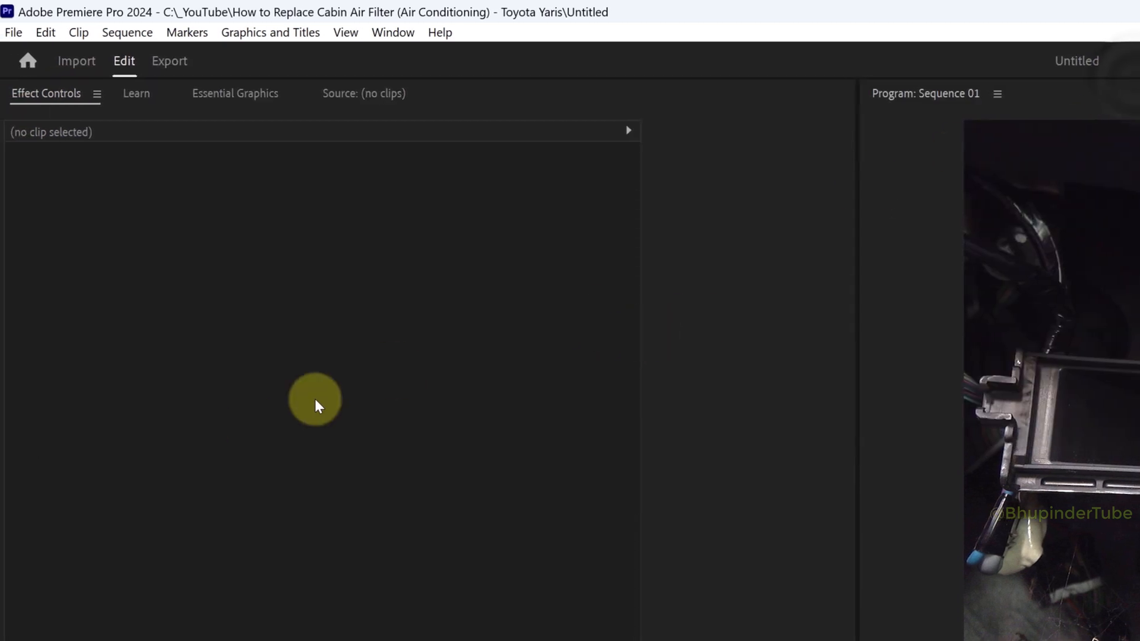
pyautogui.moveTo(146, 146)
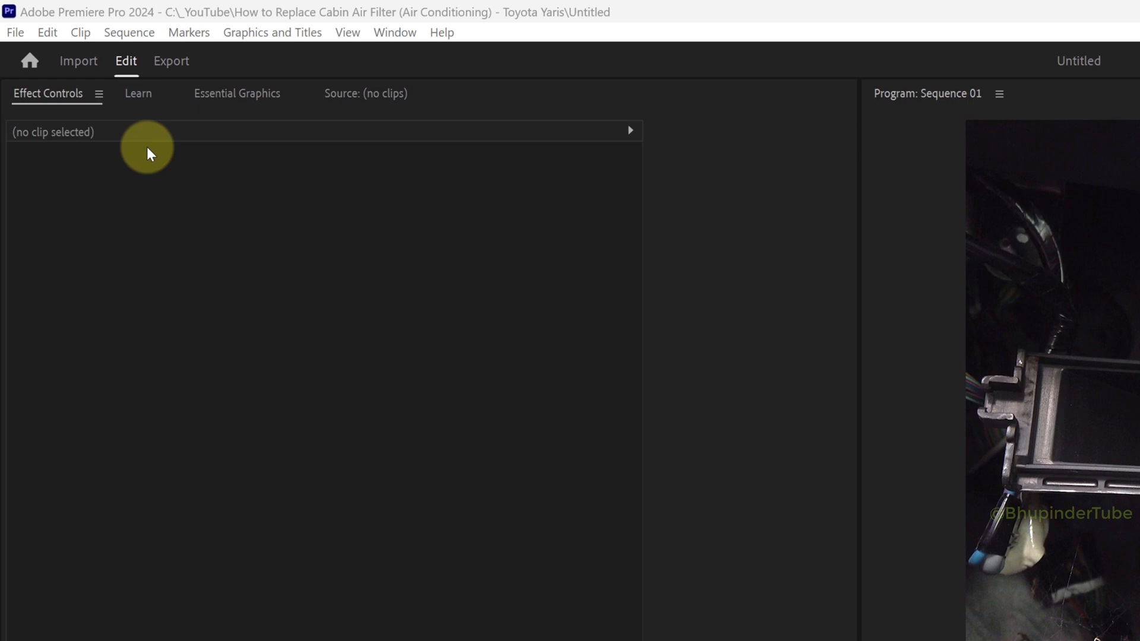
# Close all open projects from the File menu, returning to the home screen
pyautogui.click(14, 32)
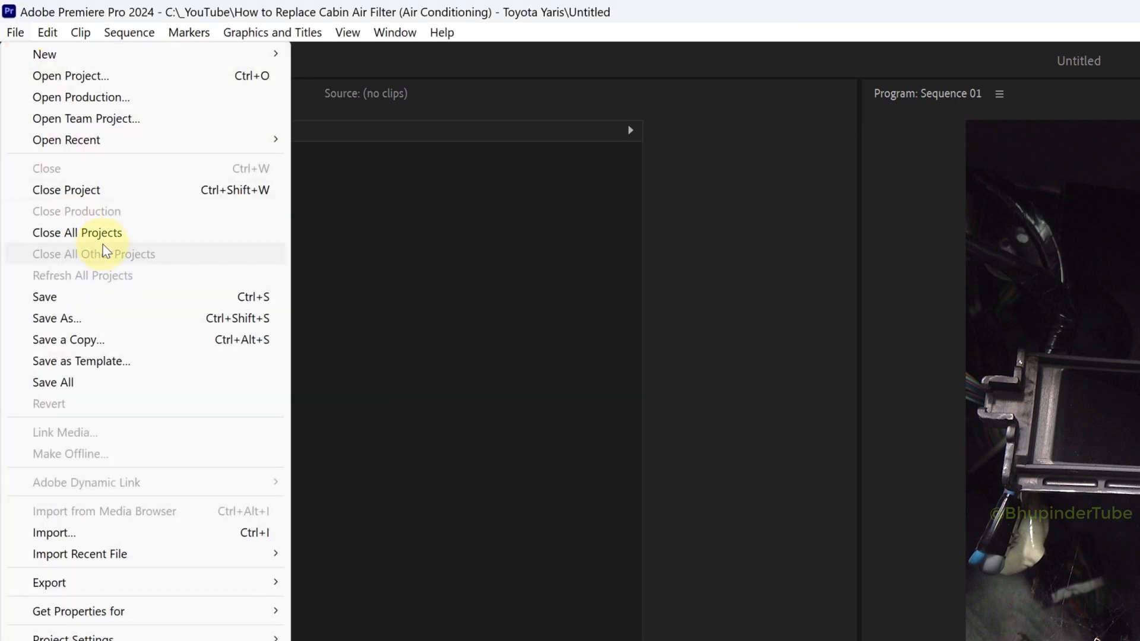
pyautogui.click(78, 233)
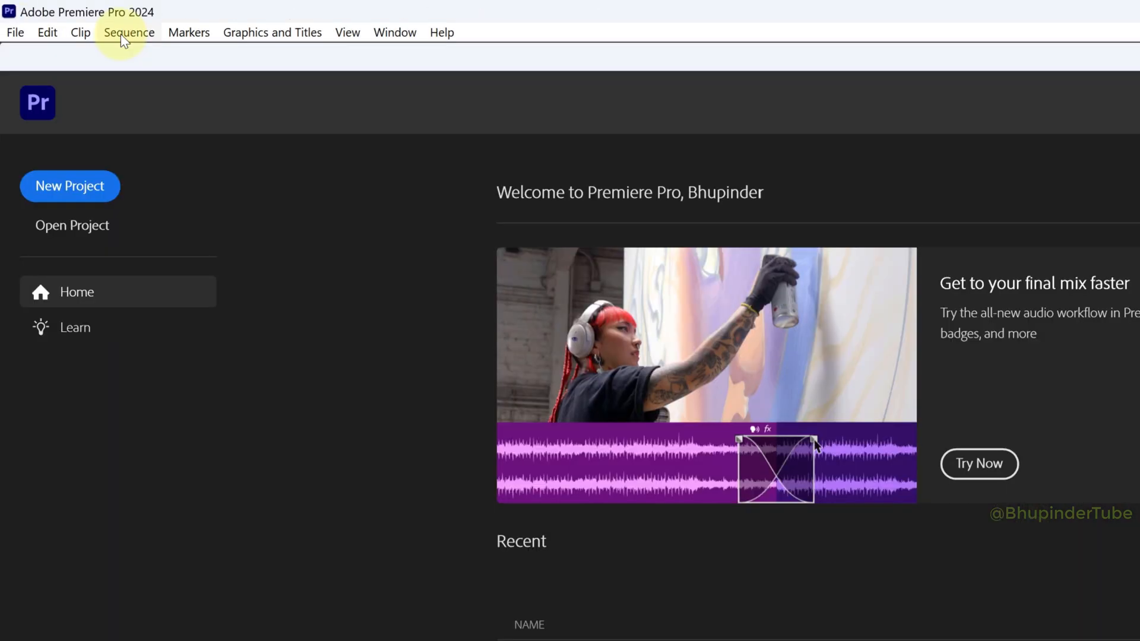
pyautogui.click(46, 32)
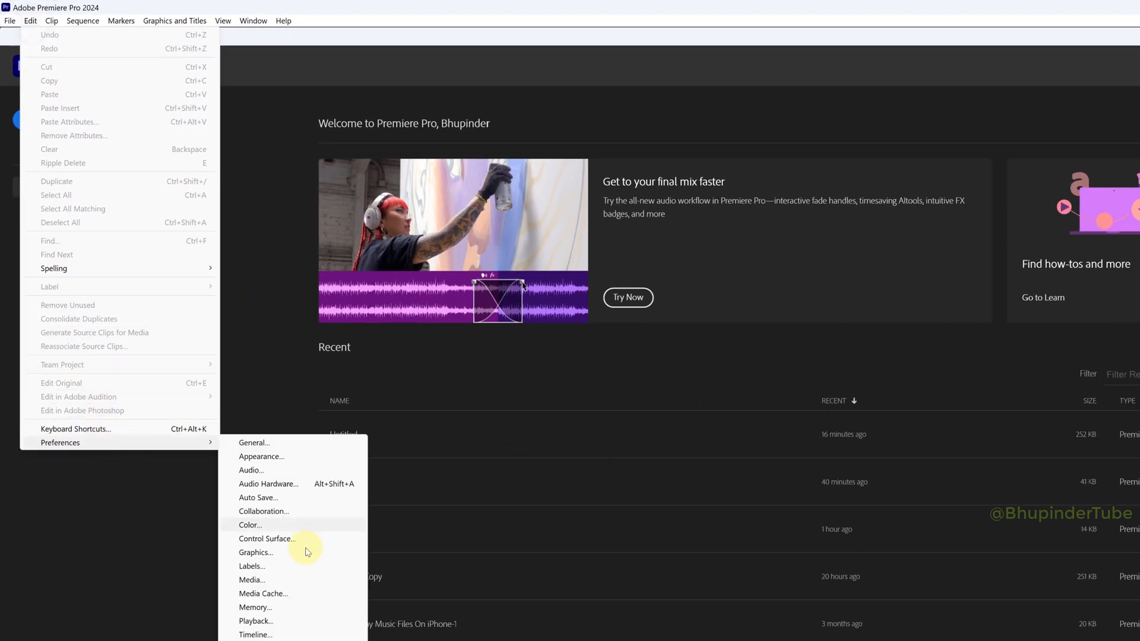
# Delete all media cache files via Preferences > Media Cache and confirm the restart
pyautogui.click(262, 594)
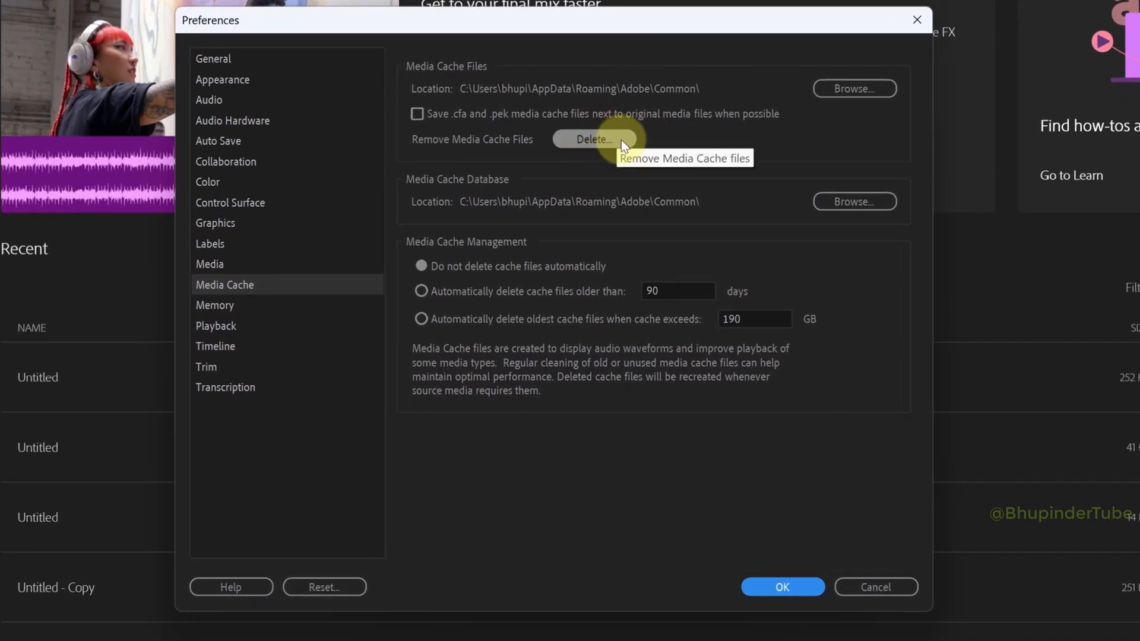
pyautogui.click(594, 139)
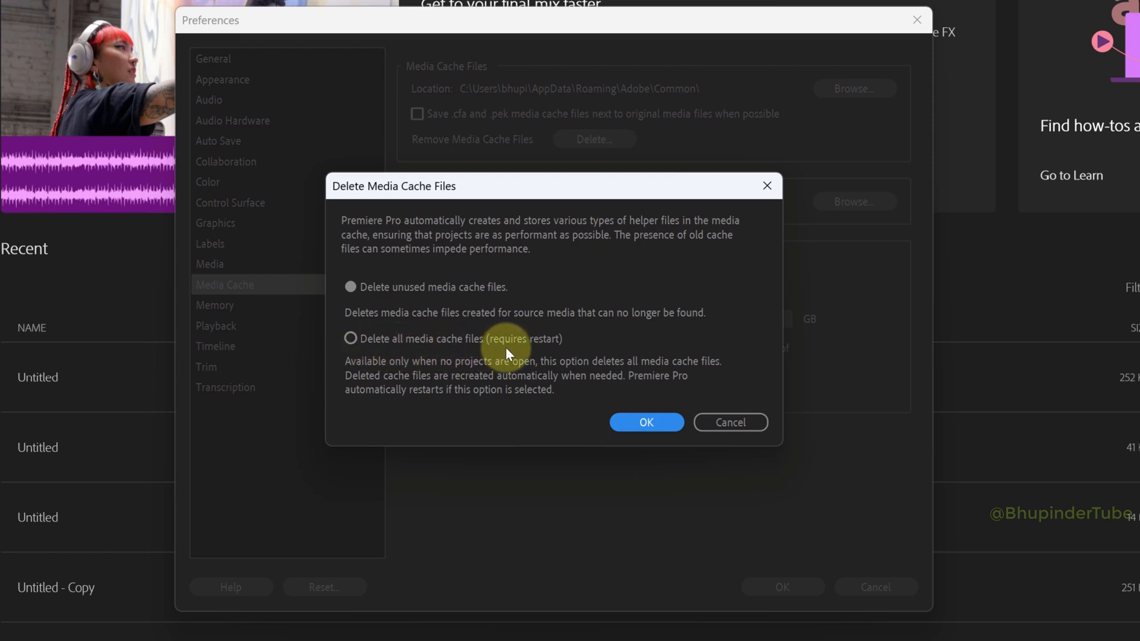
pyautogui.click(349, 339)
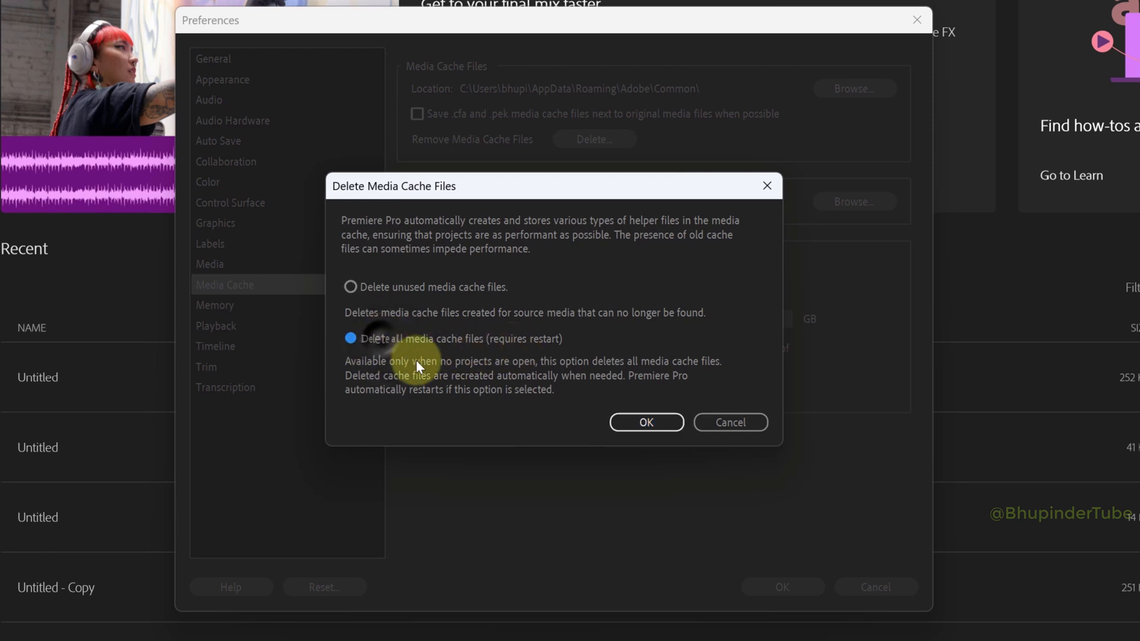
pyautogui.click(645, 422)
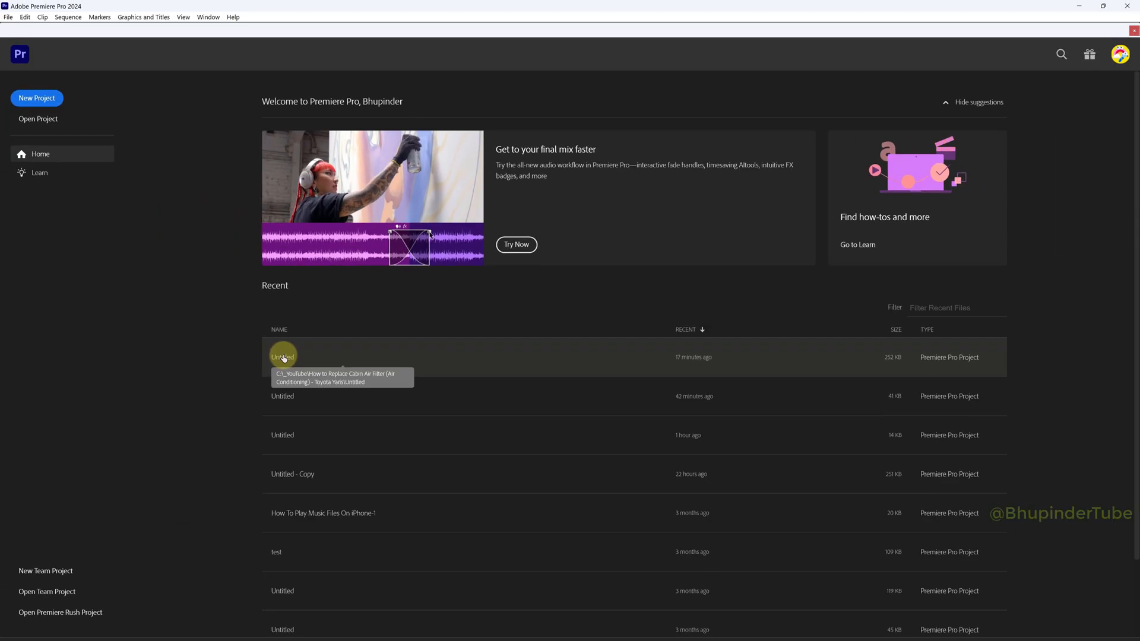
# Reopen the recent Untitled project and export Sequence 01
pyautogui.doubleClick(282, 358)
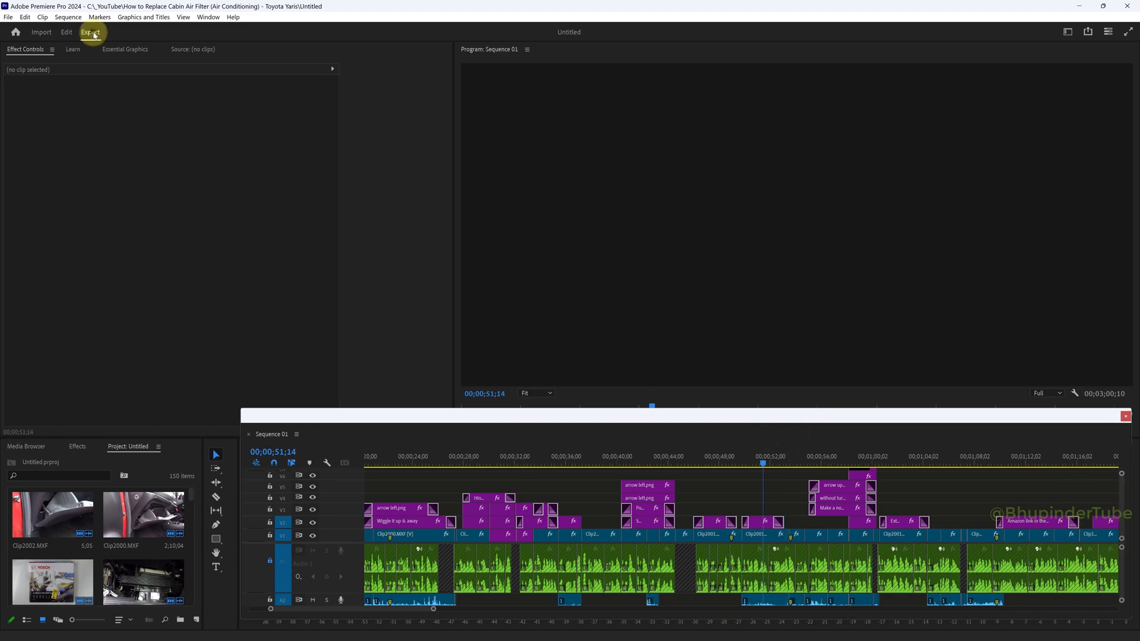
pyautogui.click(89, 32)
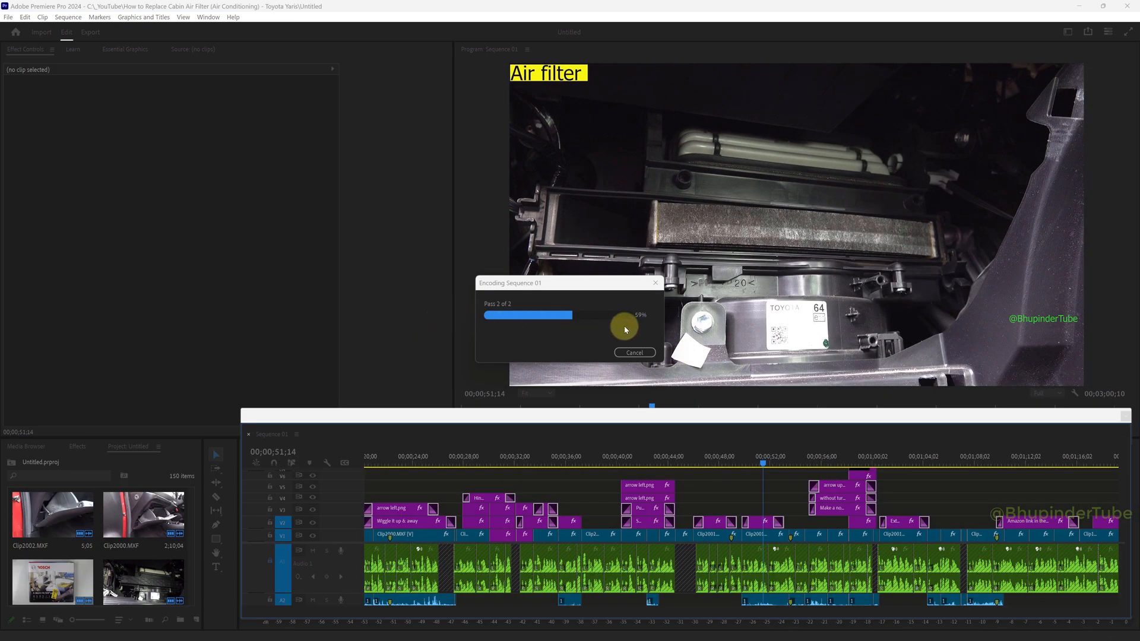
pyautogui.moveTo(640, 324)
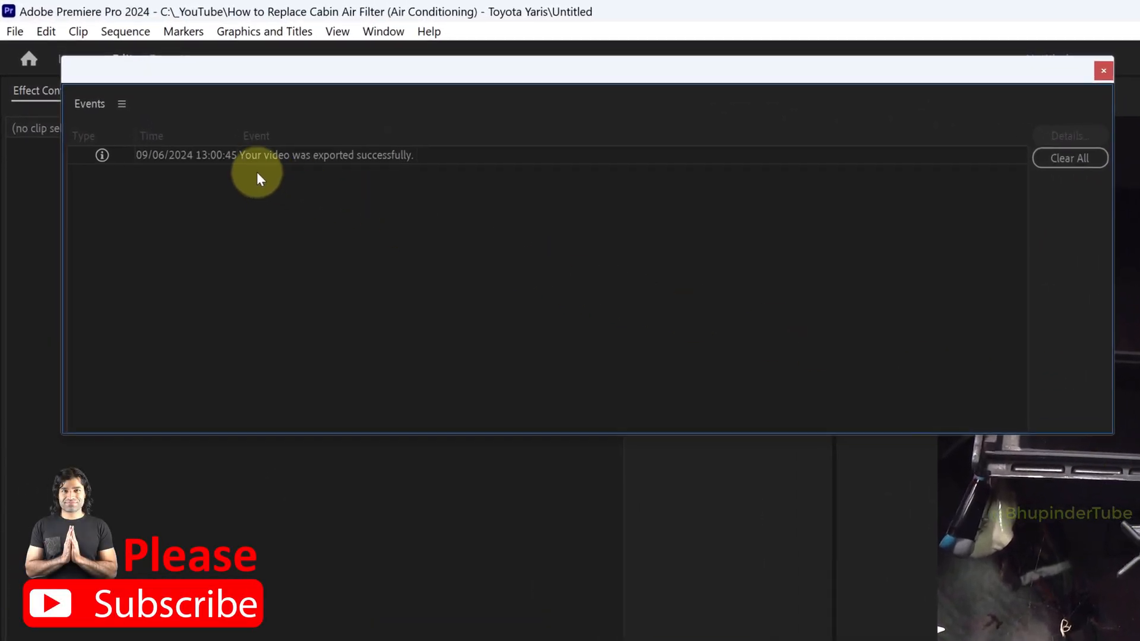
pyautogui.moveTo(1013, 96)
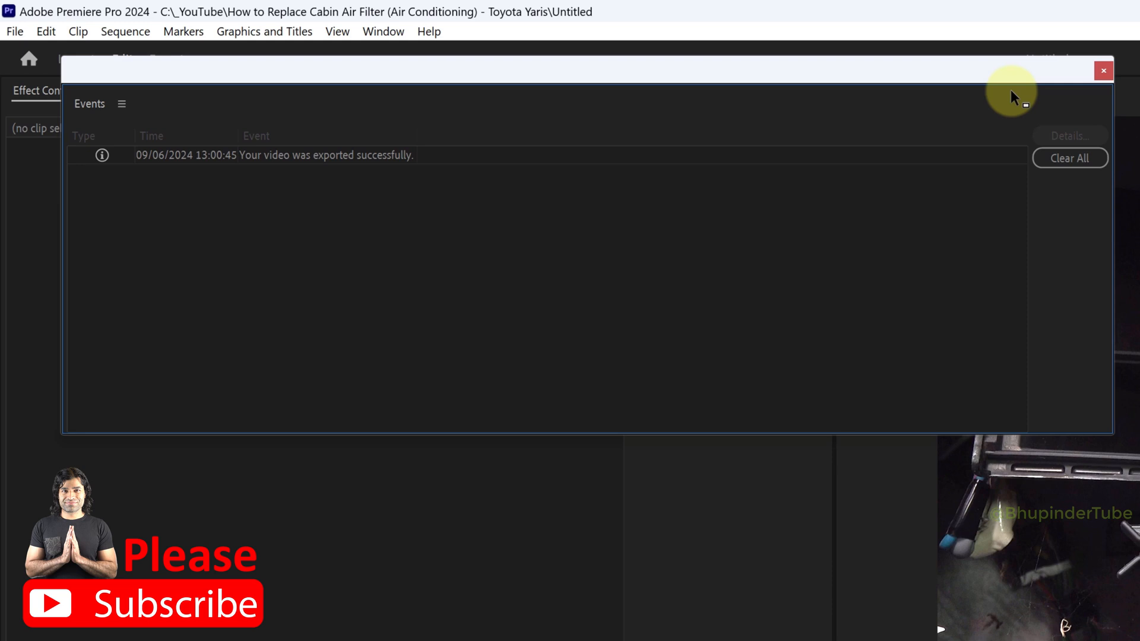
# Close the success events log and play the exported MP4 from File Explorer
pyautogui.click(1104, 70)
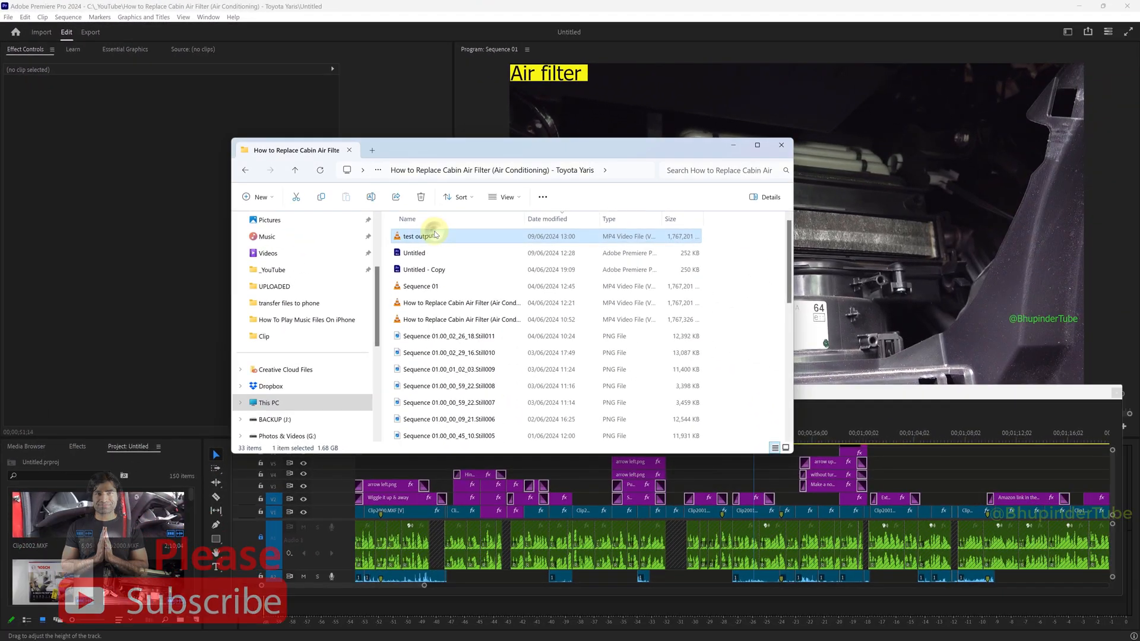
pyautogui.doubleClick(416, 235)
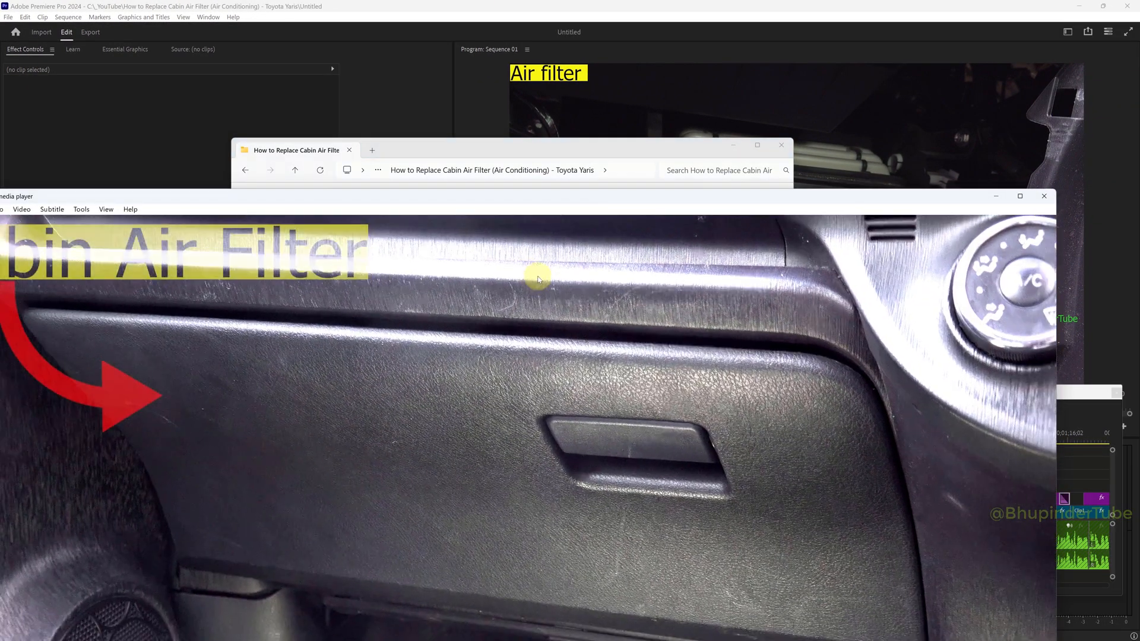